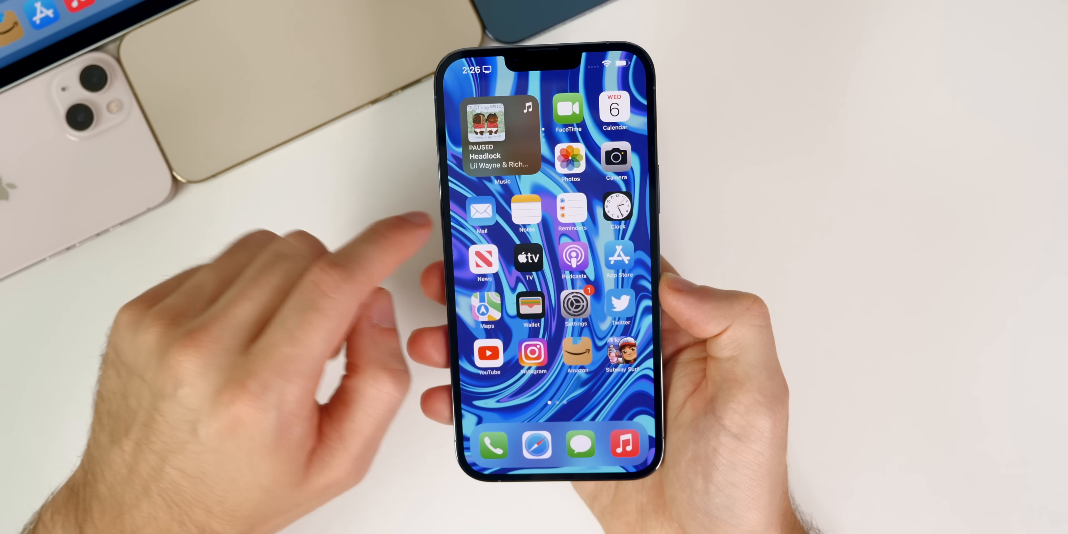
- Reach General › About, showing iOS 15.1 (19B5060d), and scroll to the Modem Firmware entry
click(574, 305)
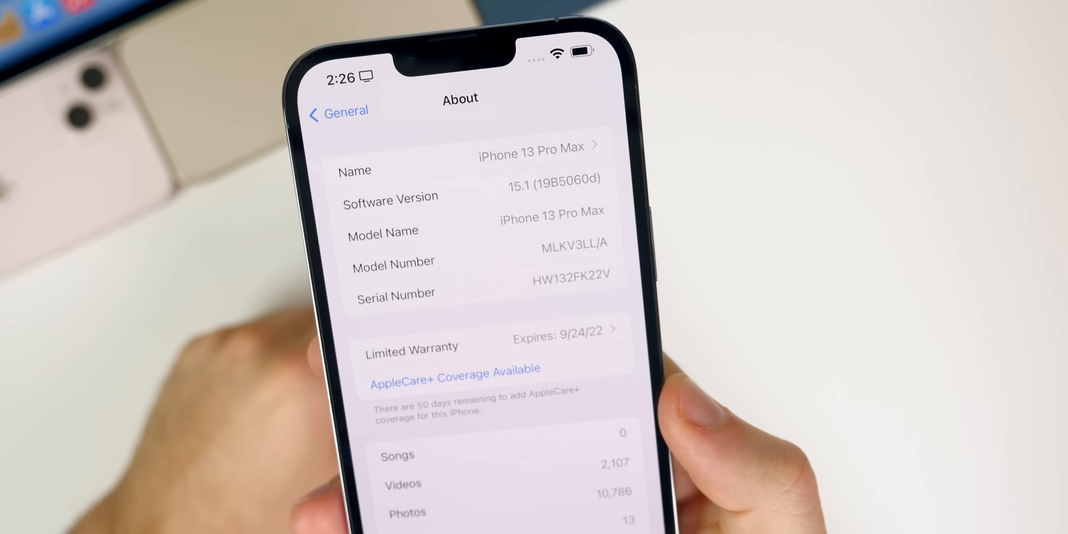
scroll(down, 3)
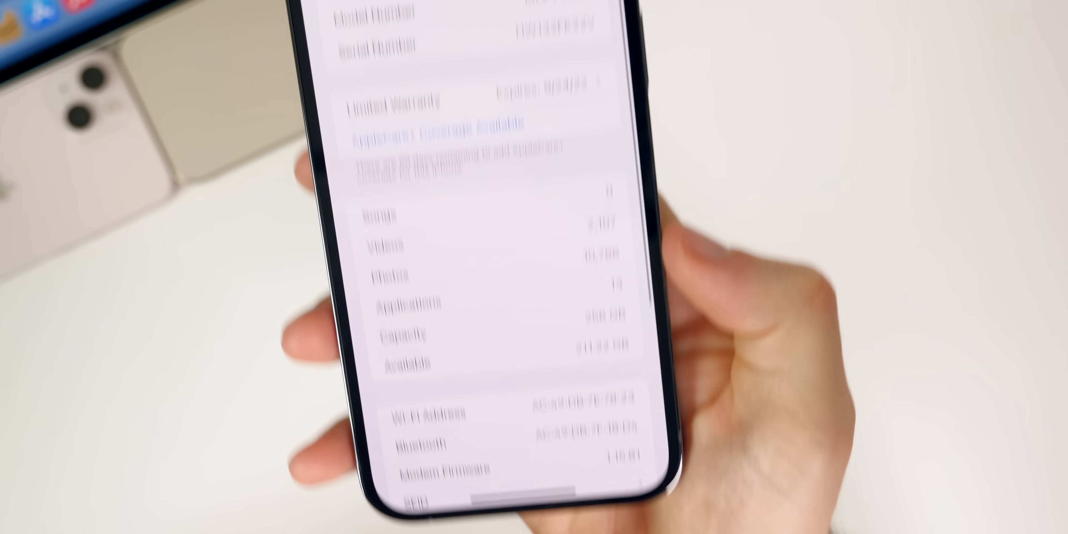